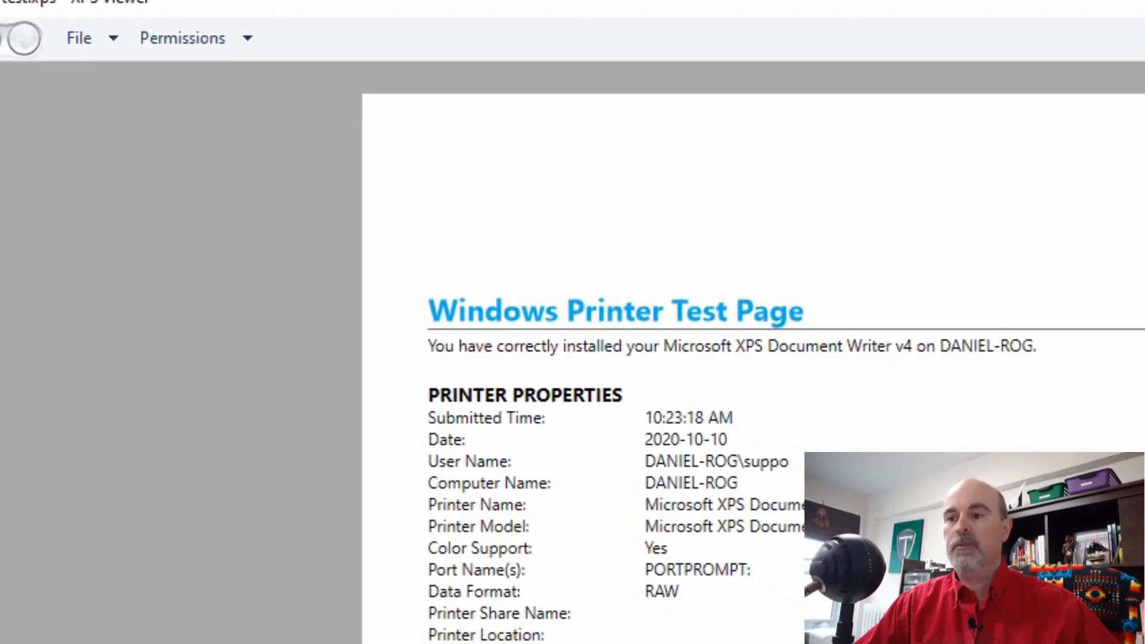
Scroll down through the printer test page shown in XPS Viewer
{"action": "scroll", "scroll_direction": "down", "scroll_amount": 3}
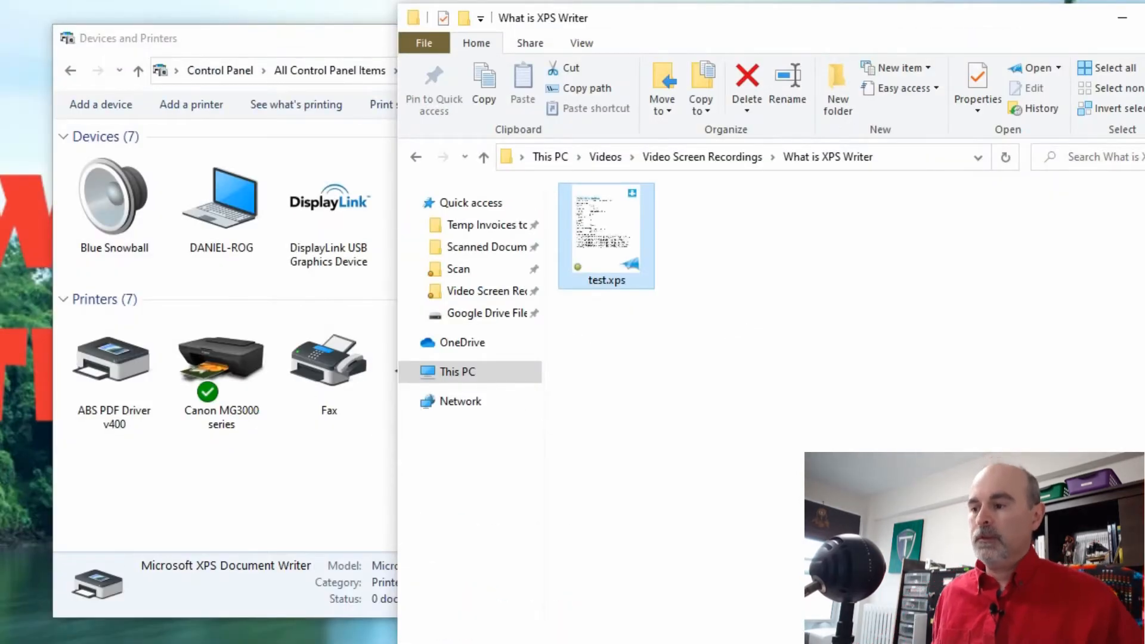
{"action": "left_click", "coordinate": [22, 625]}
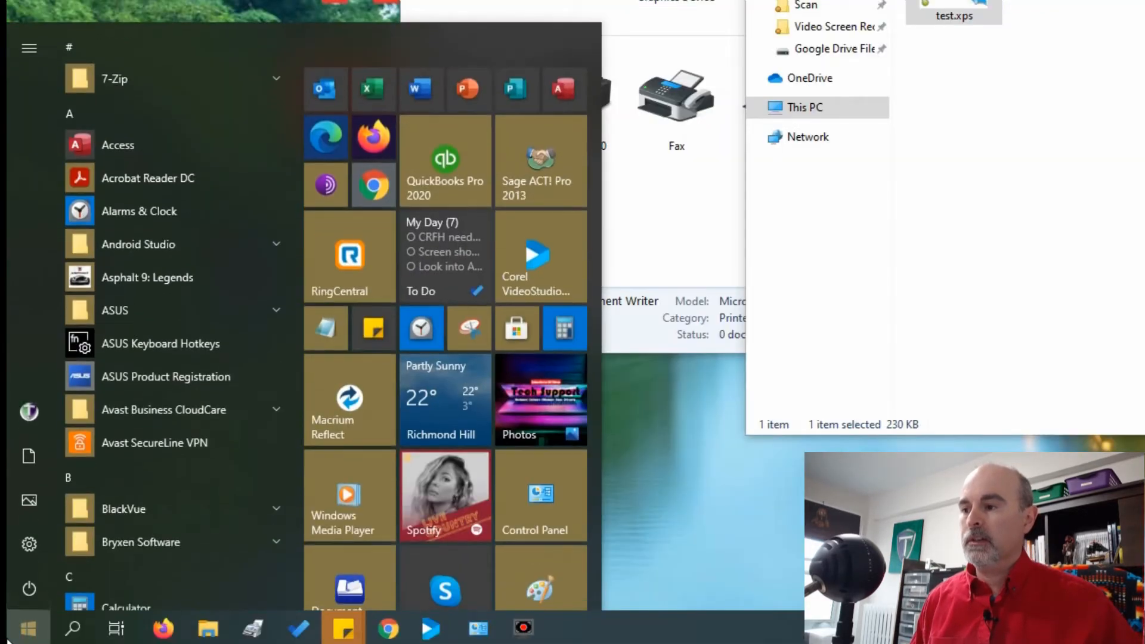
{"action": "type", "text": "tur"}
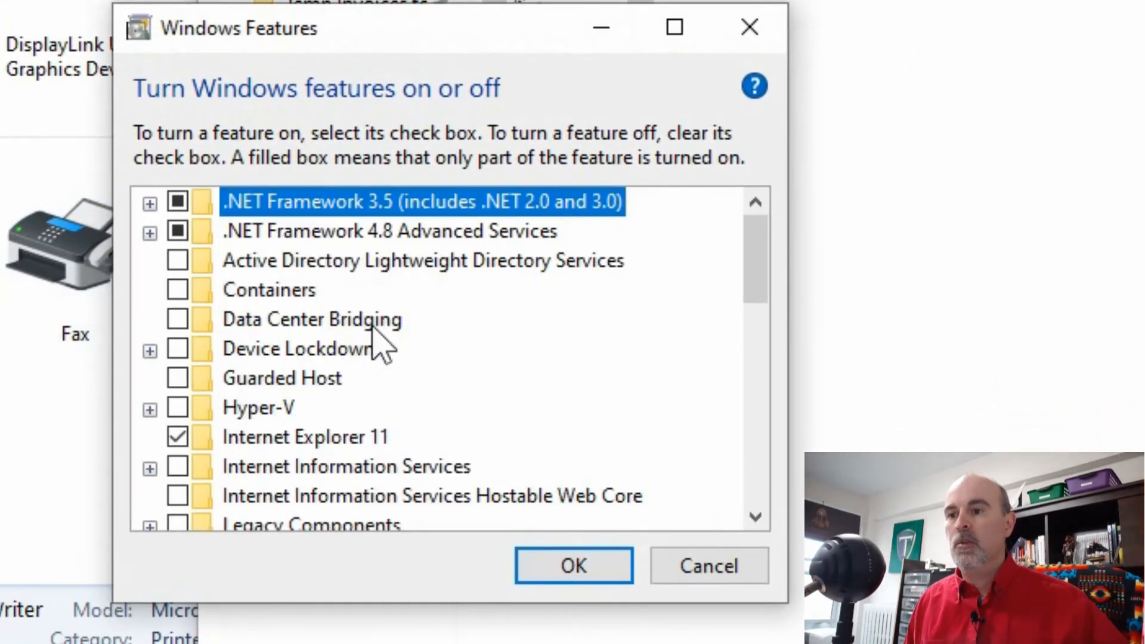
{"action": "scroll", "scroll_direction": "down", "scroll_amount": 3}
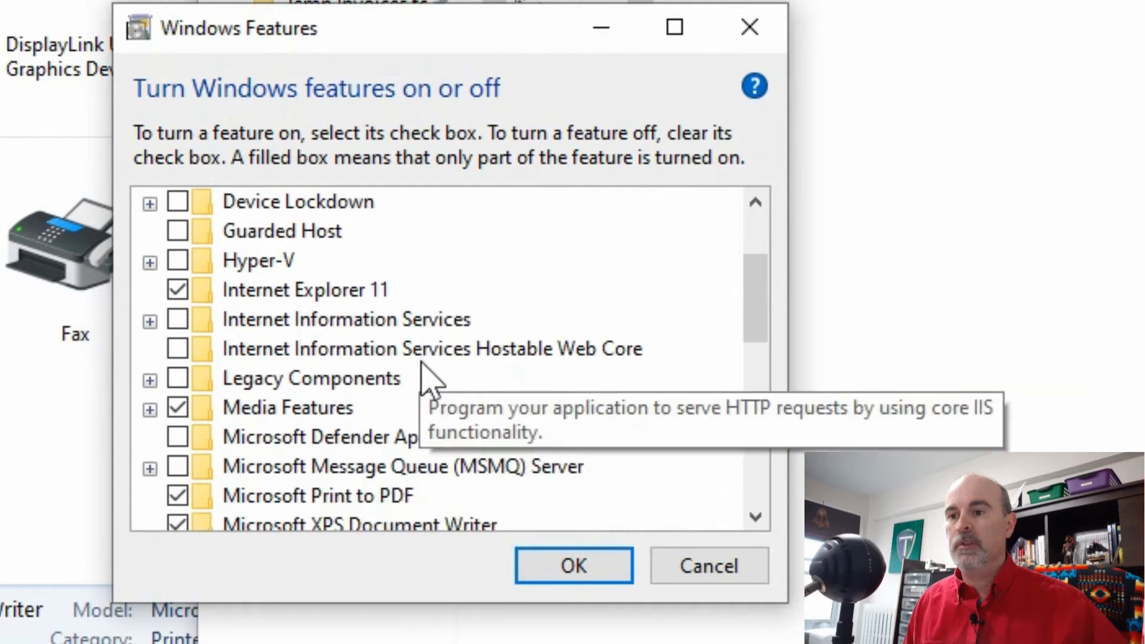
{"action": "scroll", "scroll_direction": "down", "scroll_amount": 3}
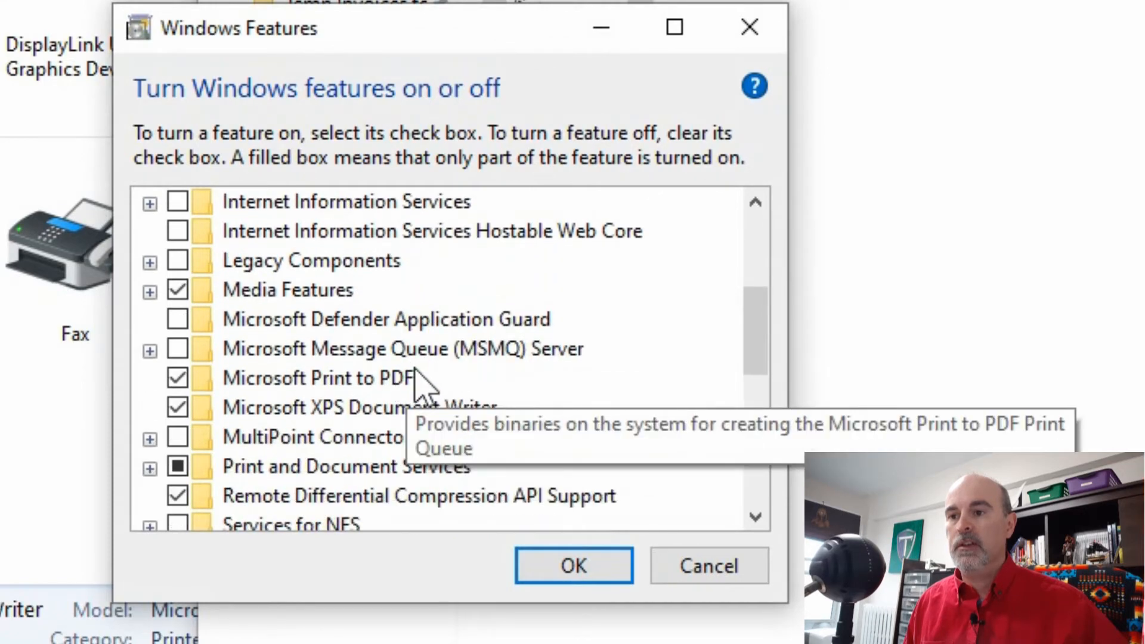
{"action": "left_click", "coordinate": [362, 408]}
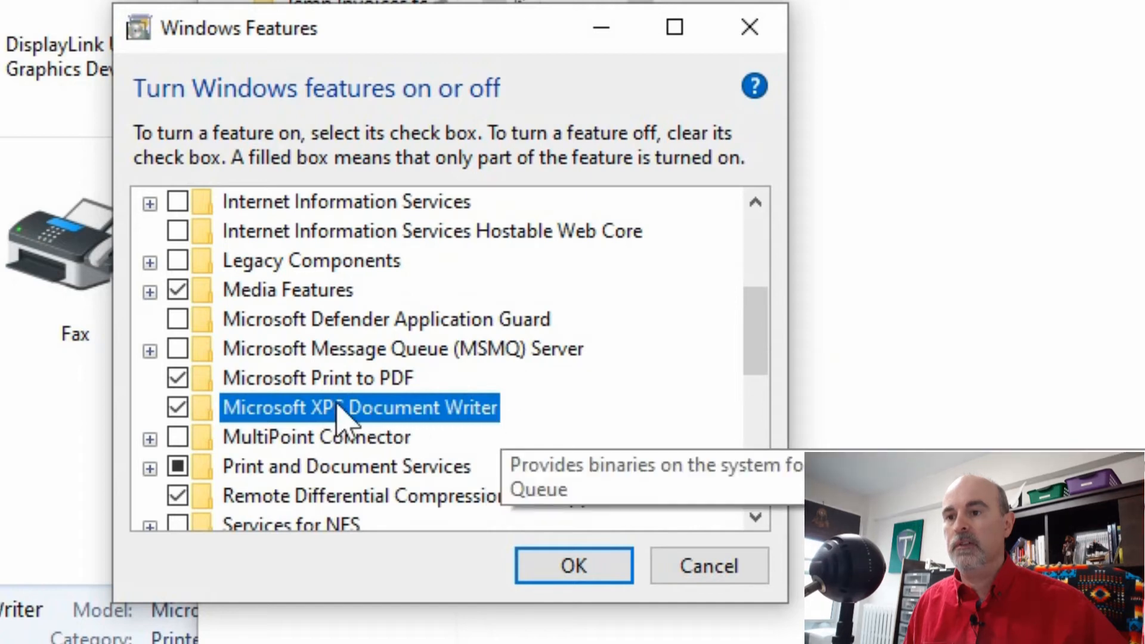
{"action": "left_click", "coordinate": [176, 408]}
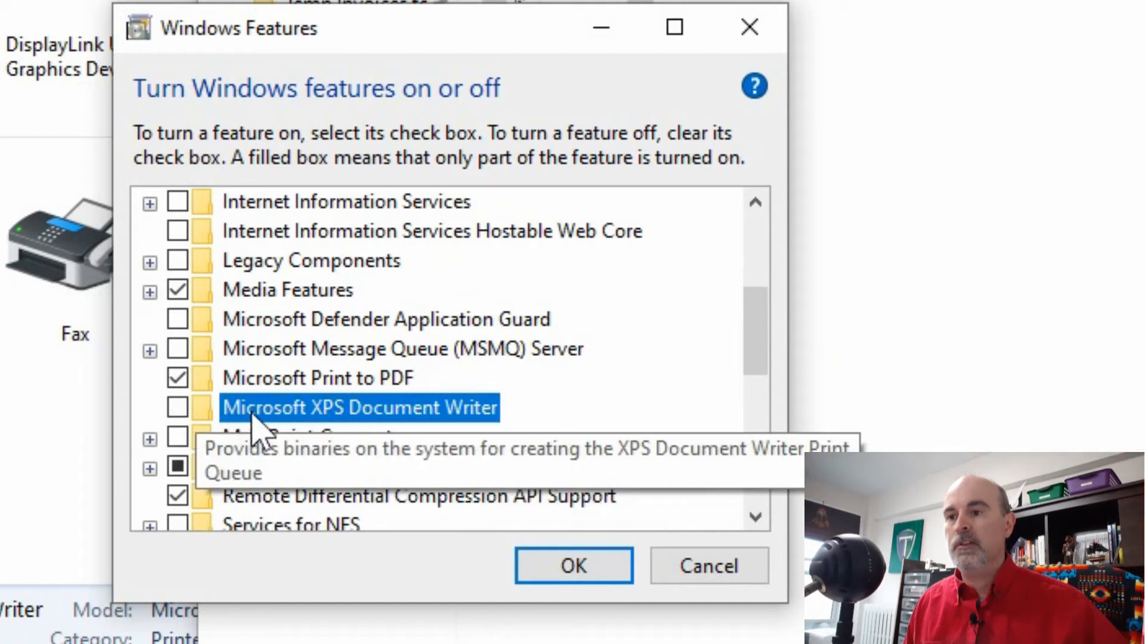
{"action": "left_click", "coordinate": [177, 407]}
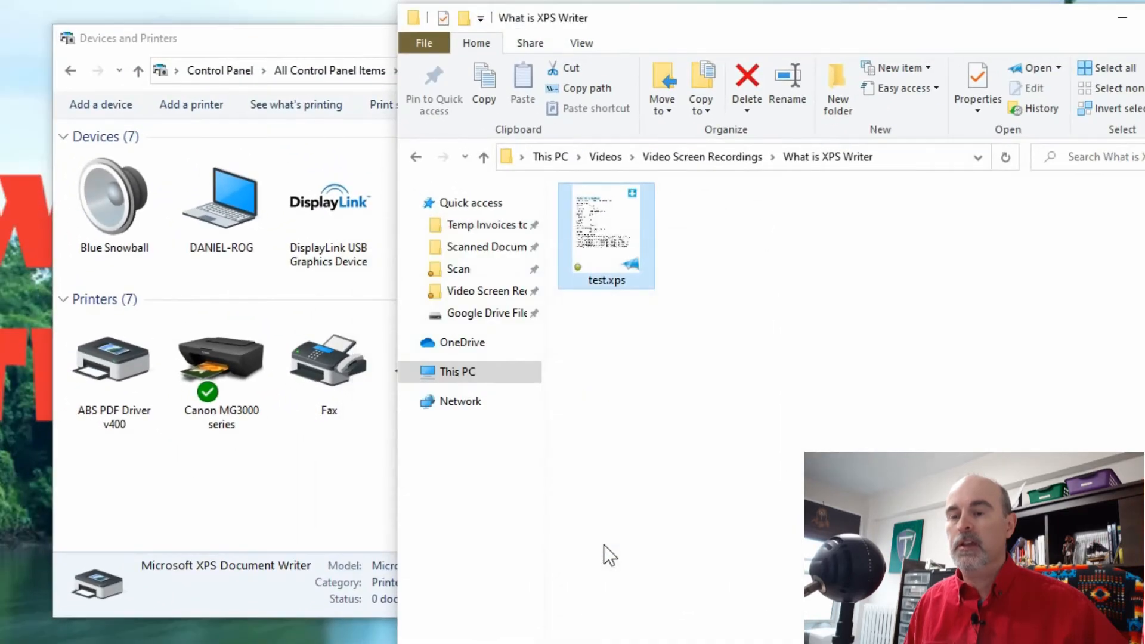
{"action": "mouse_move", "coordinate": [673, 418]}
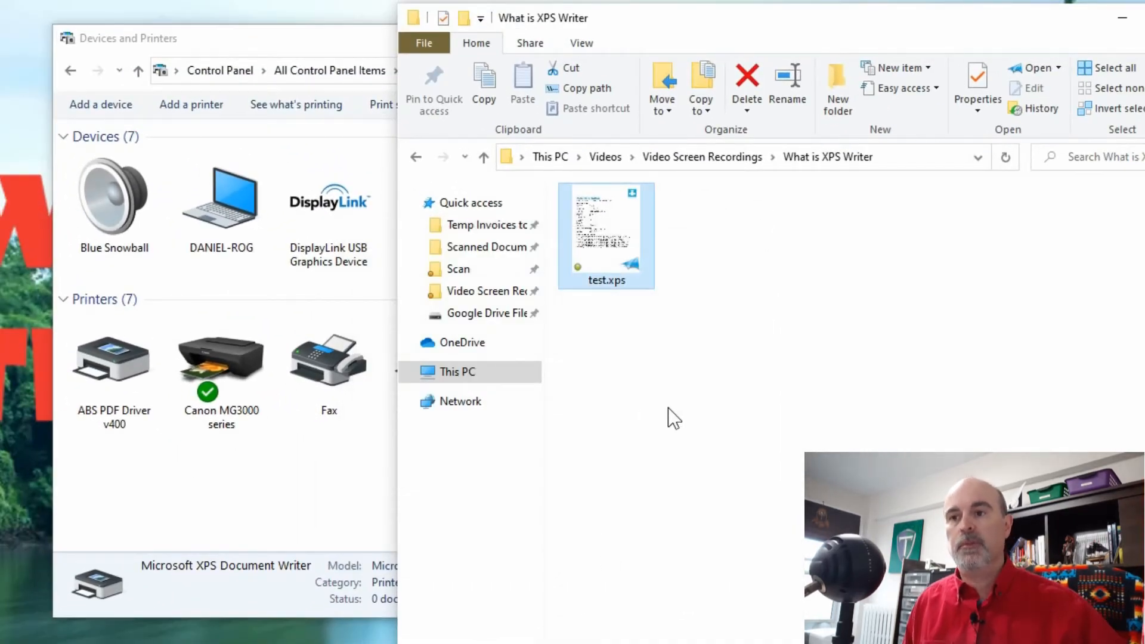
{"action": "mouse_move", "coordinate": [655, 342]}
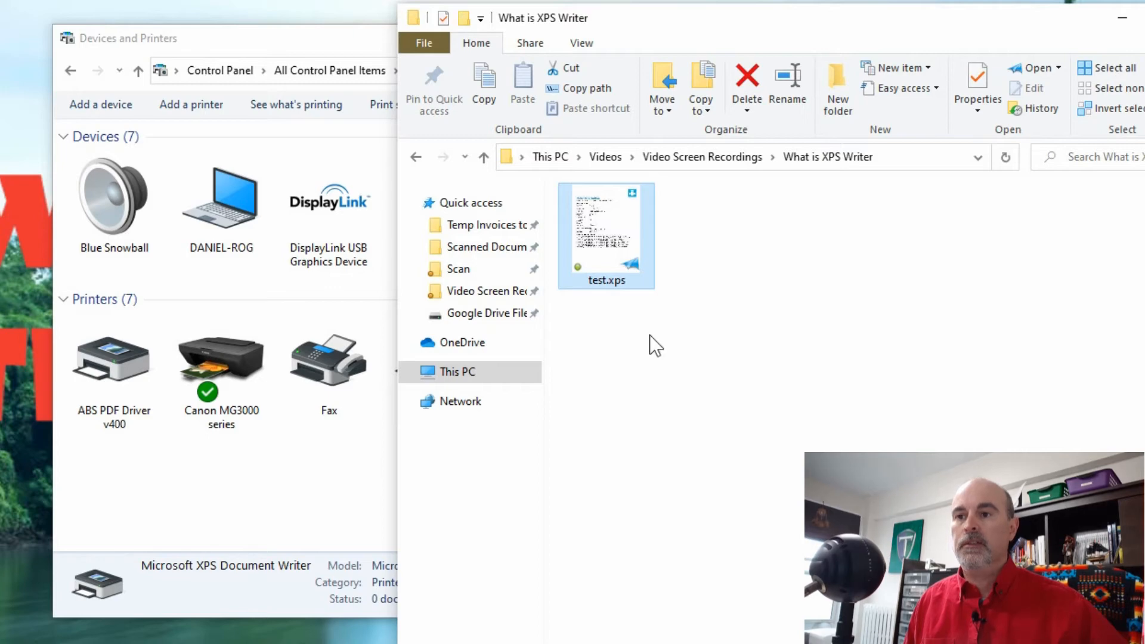
{"action": "mouse_move", "coordinate": [659, 333]}
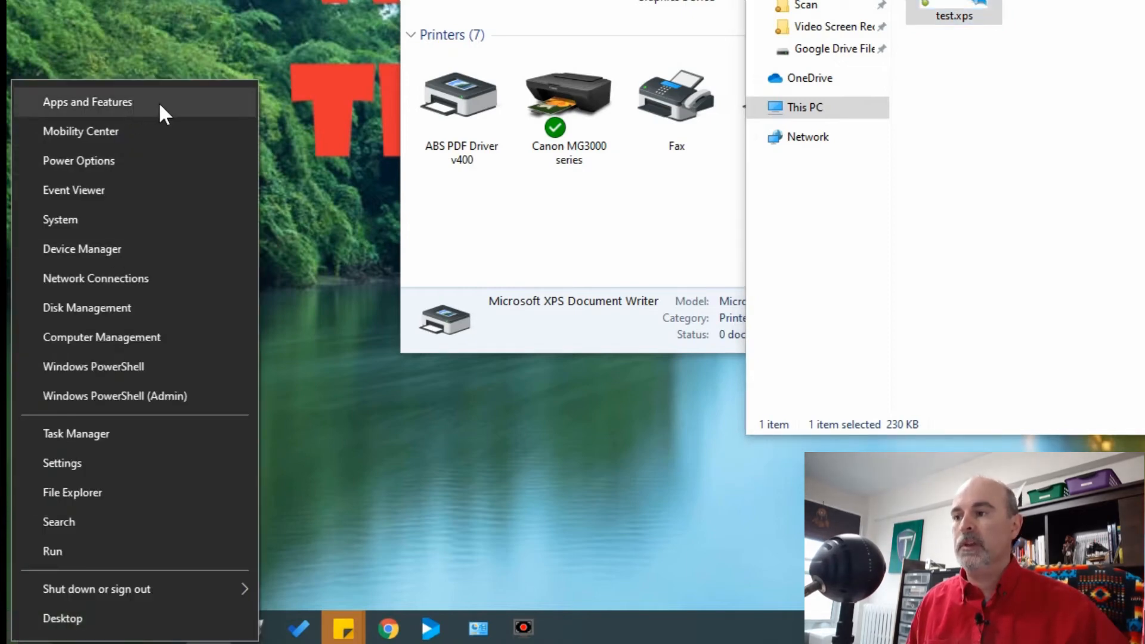
Search installed optional features for 'xps' to find XPS Viewer, then clear the search
{"action": "left_click", "coordinate": [89, 101]}
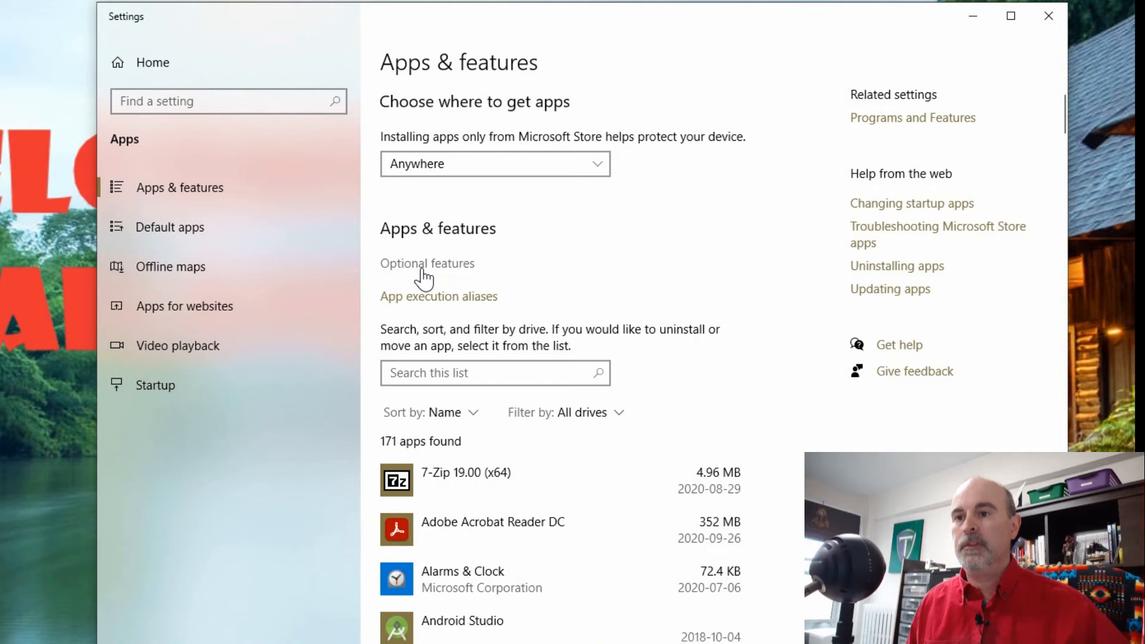
{"action": "left_click", "coordinate": [428, 263]}
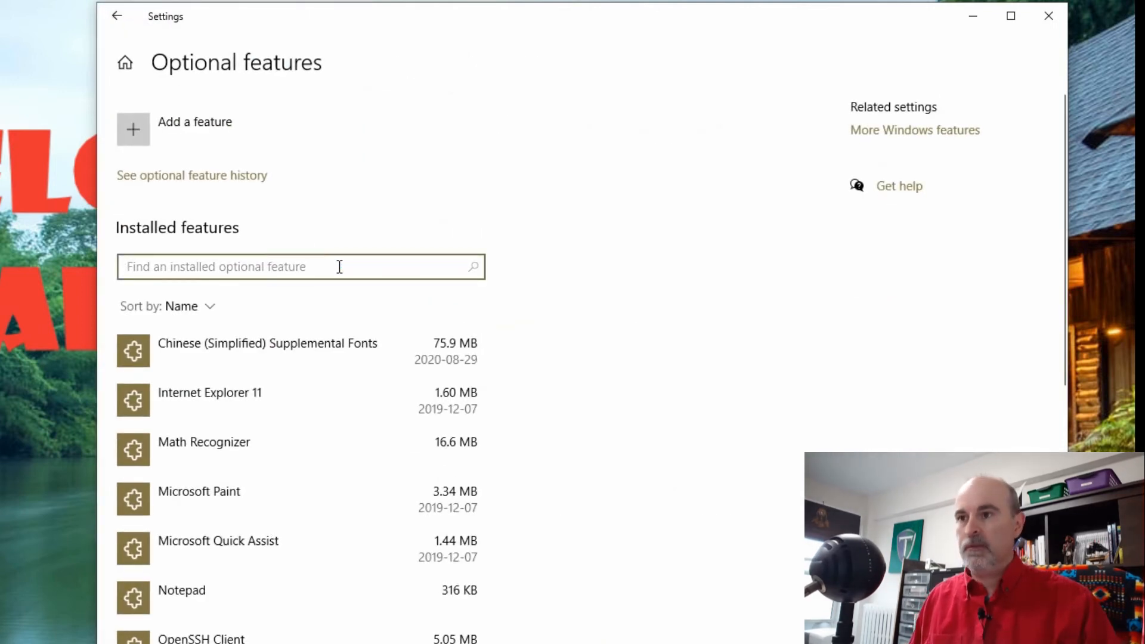
{"action": "type", "text": "xps"}
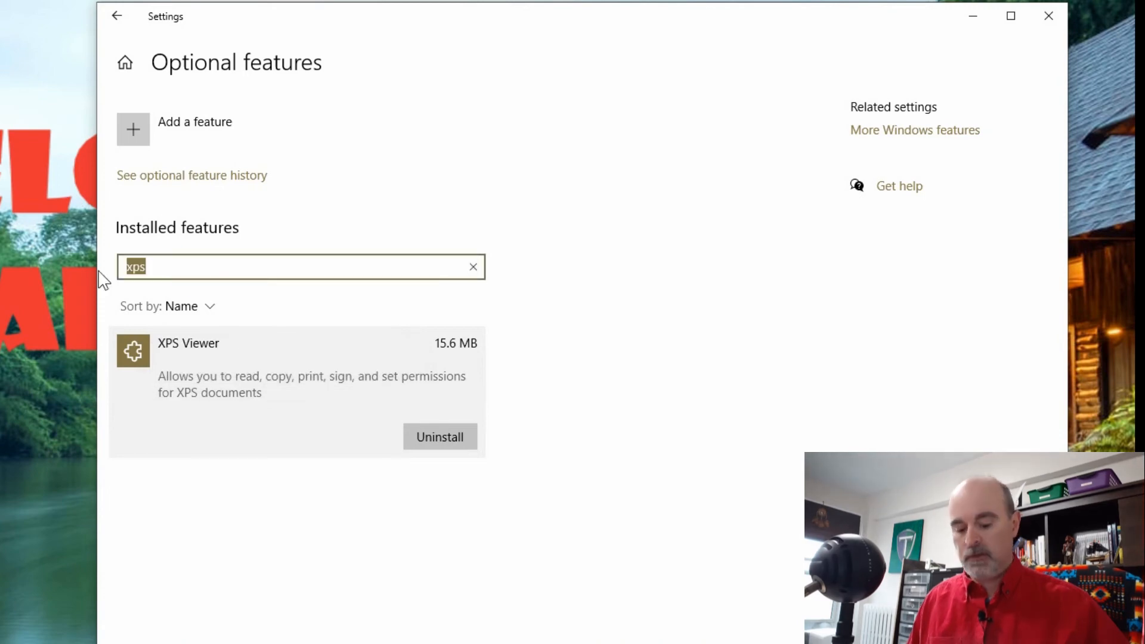
{"action": "left_click", "coordinate": [473, 267]}
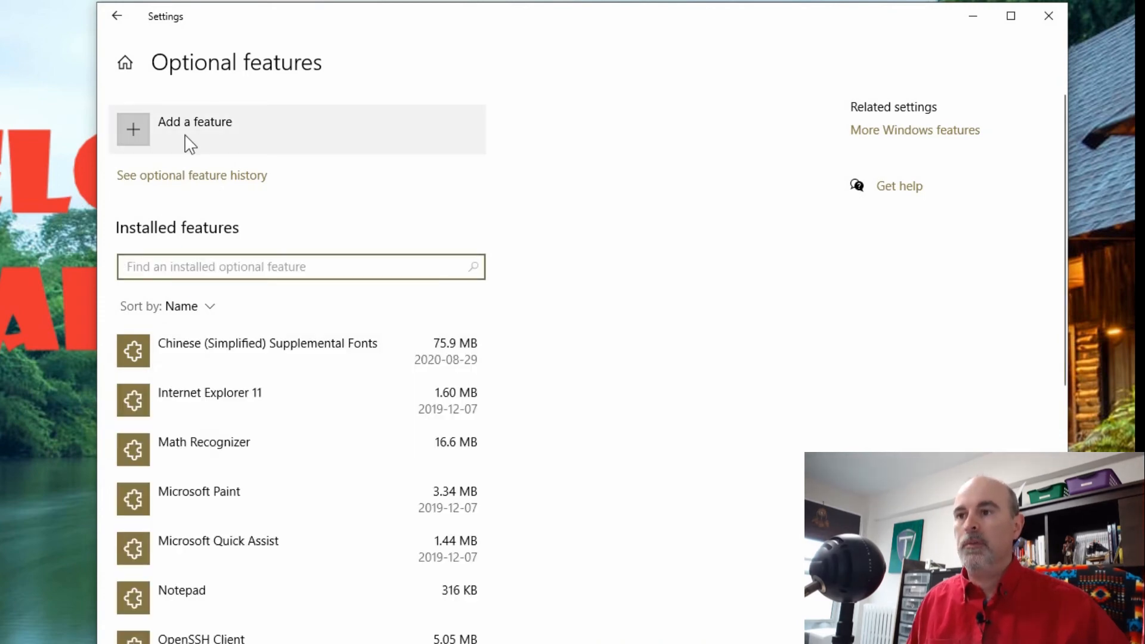
Search the optional features available to add for 'xps', finding no XPS feature
{"action": "left_click", "coordinate": [195, 122]}
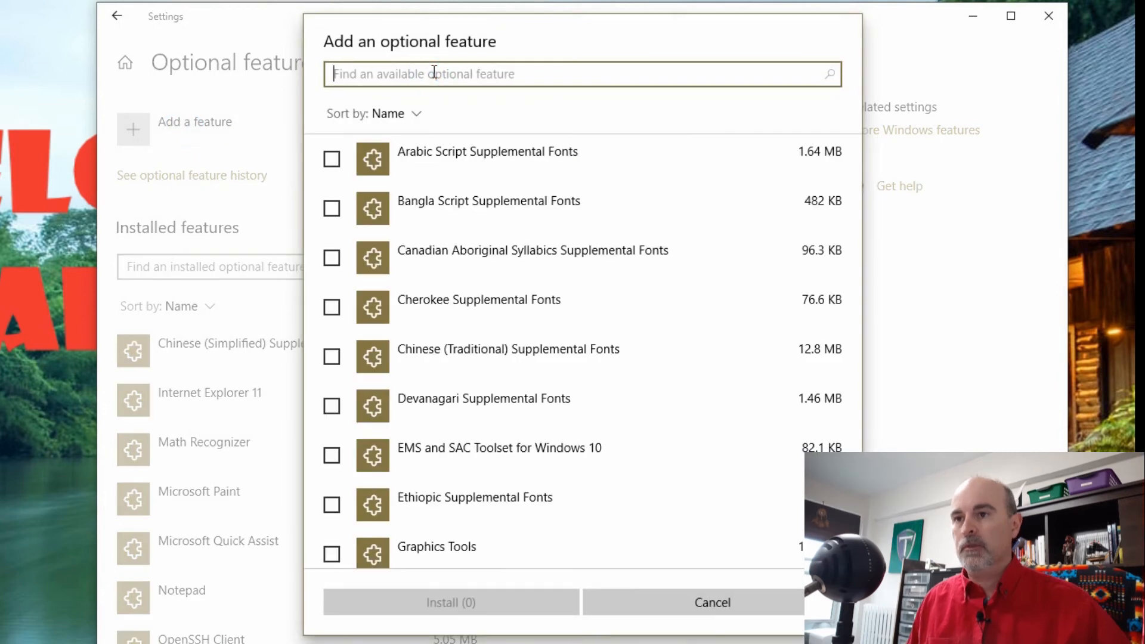
{"action": "type", "text": "xps"}
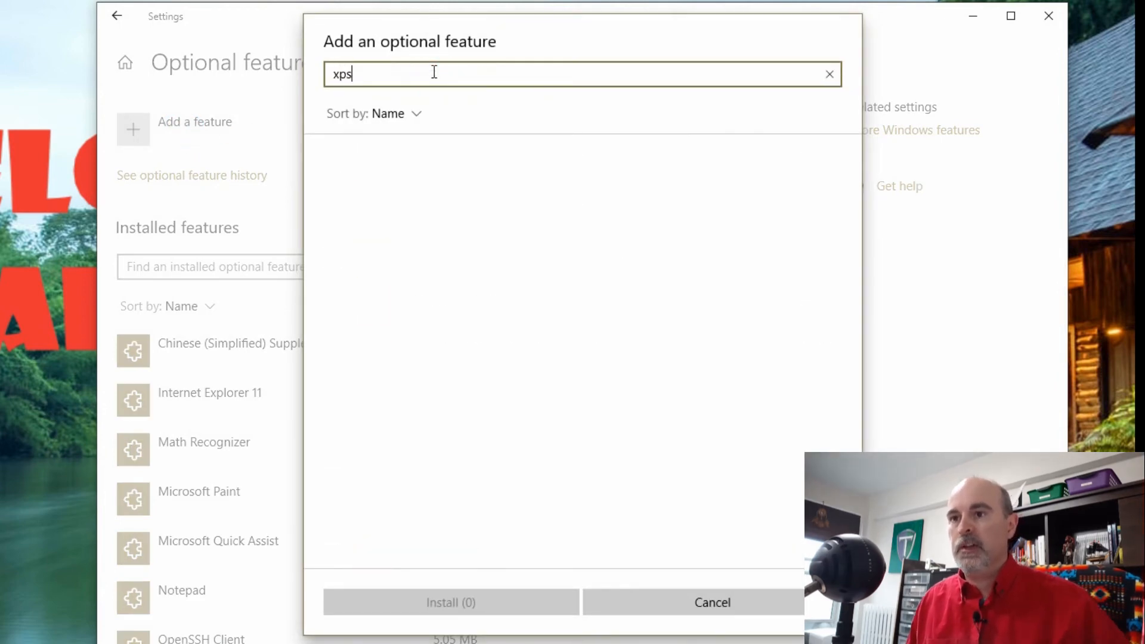
{"action": "key", "text": "Backspace"}
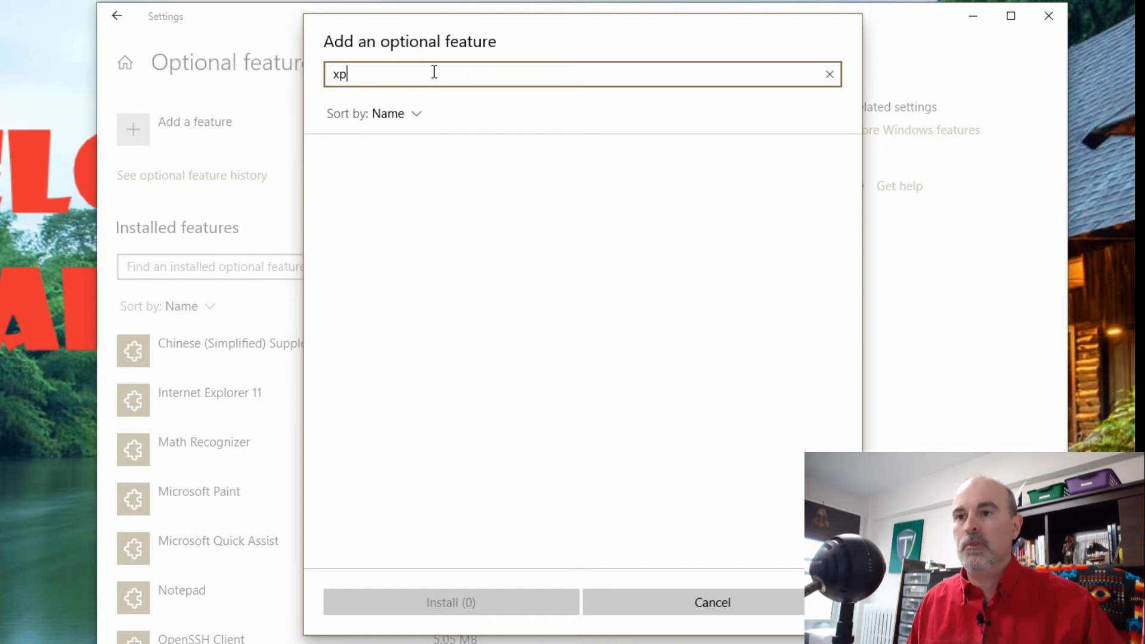
{"action": "key", "text": "Backspace"}
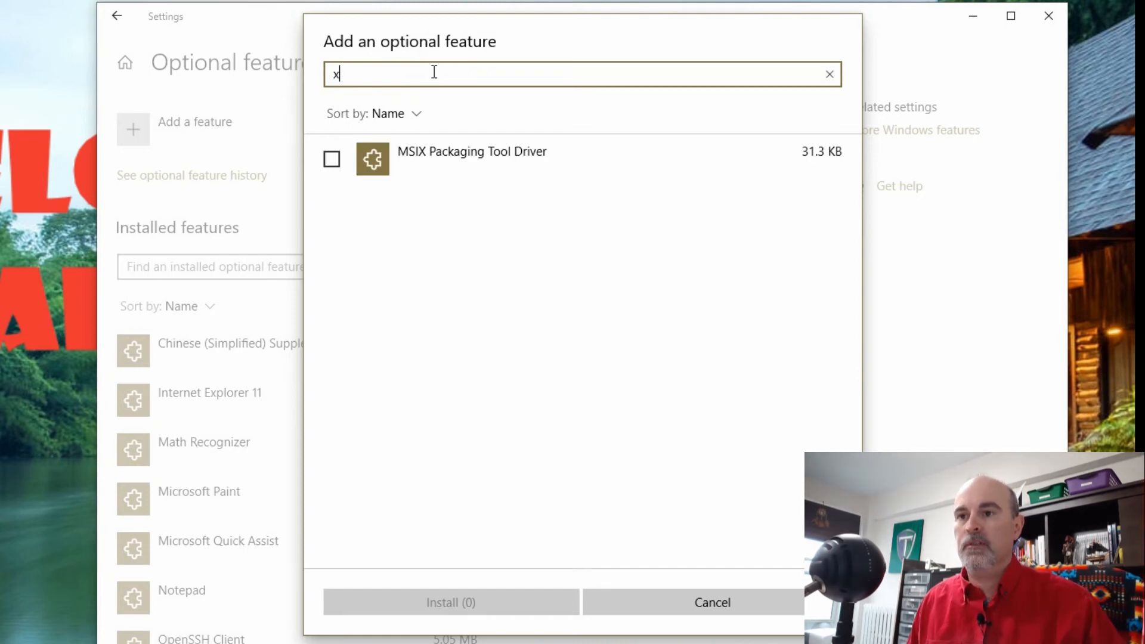
Clear the search and toggle the EMS and SAC Toolset for Windows 10 checkbox
{"action": "left_click", "coordinate": [828, 74]}
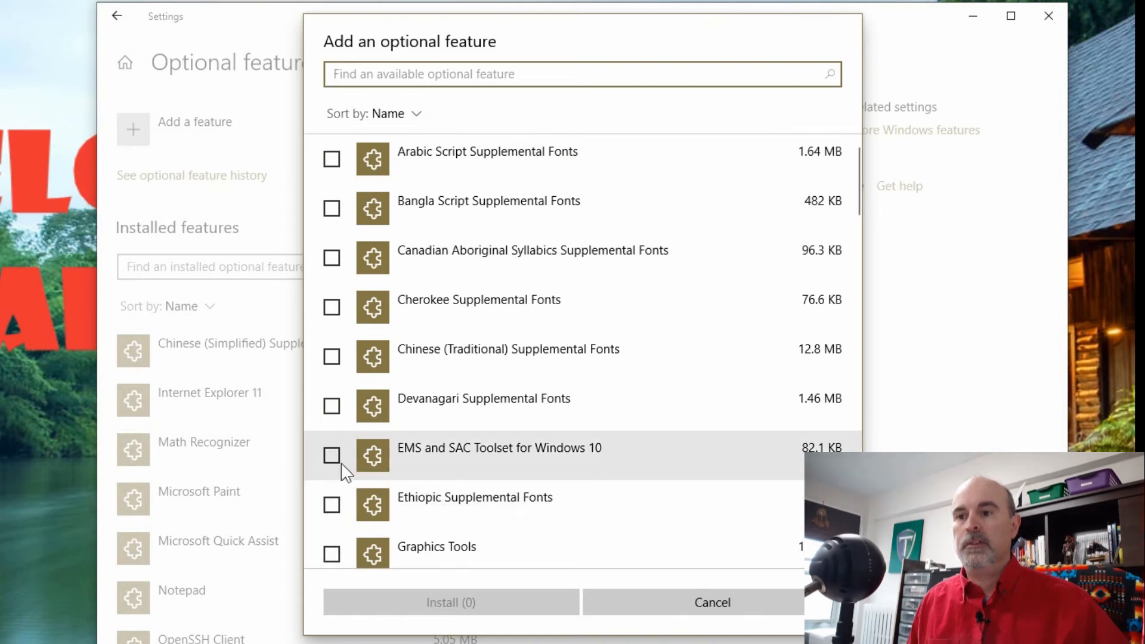
{"action": "left_click", "coordinate": [331, 456]}
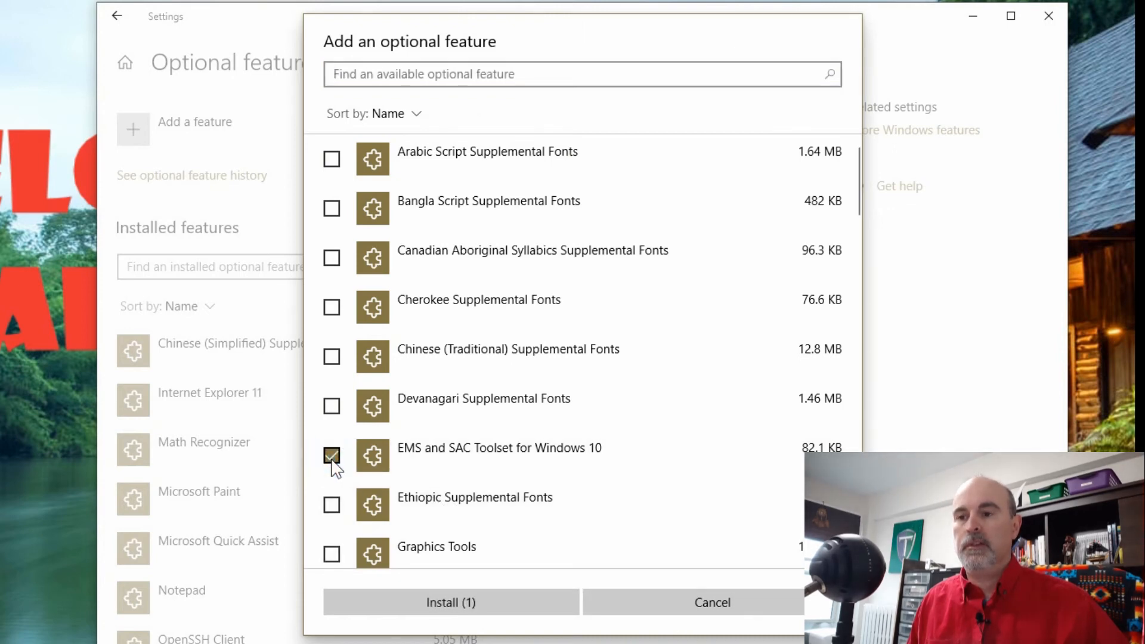
{"action": "mouse_move", "coordinate": [381, 616]}
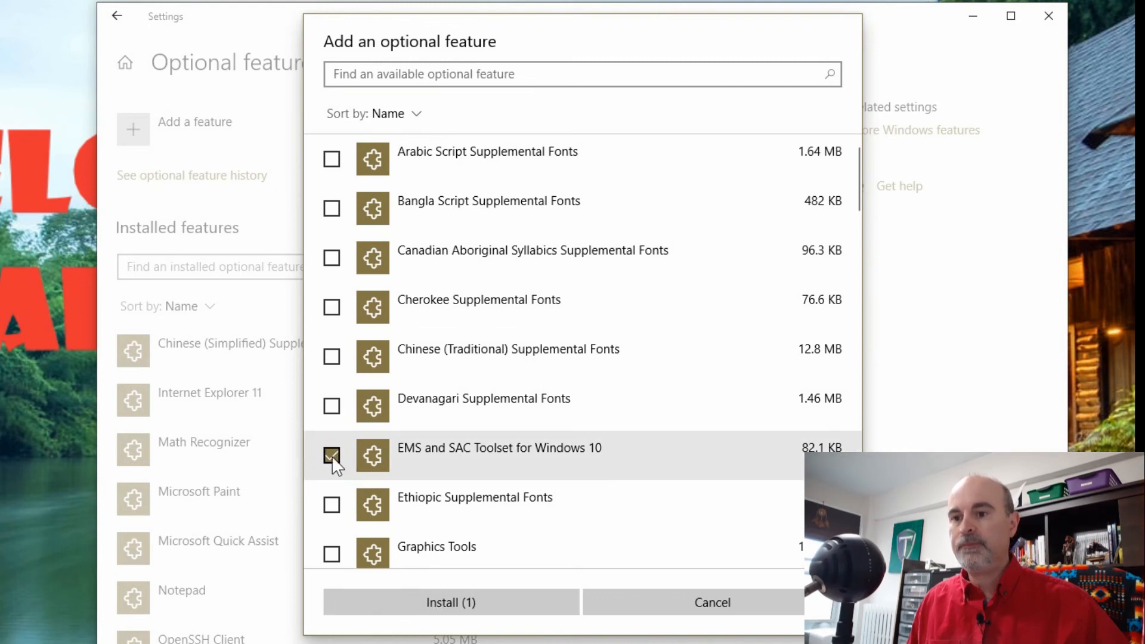
{"action": "left_click", "coordinate": [331, 455]}
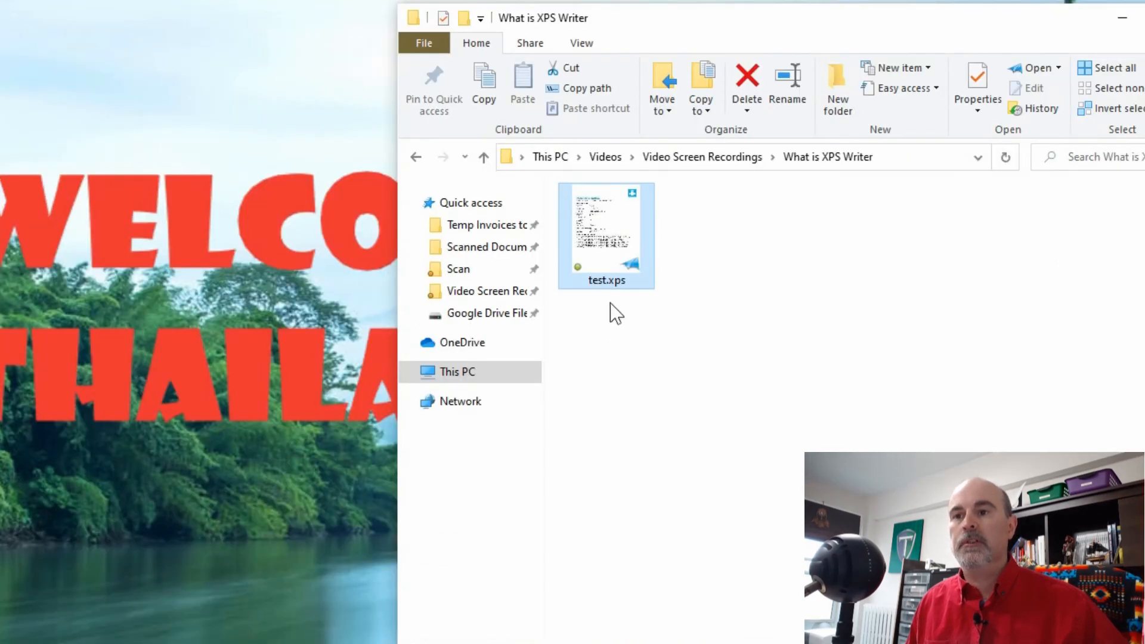
{"action": "mouse_move", "coordinate": [610, 261]}
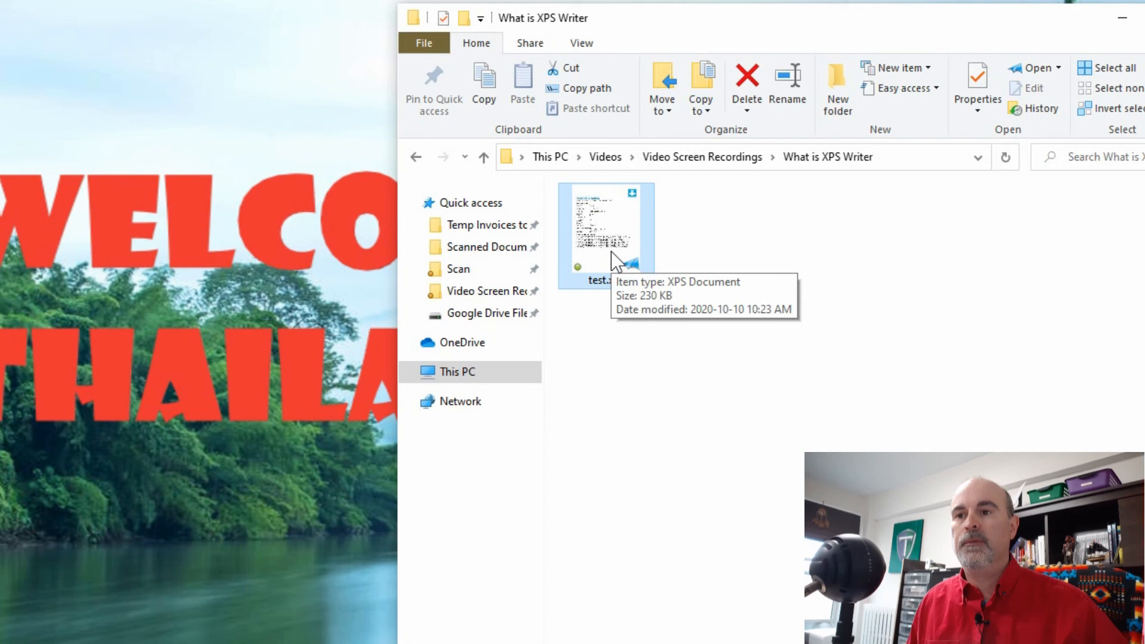